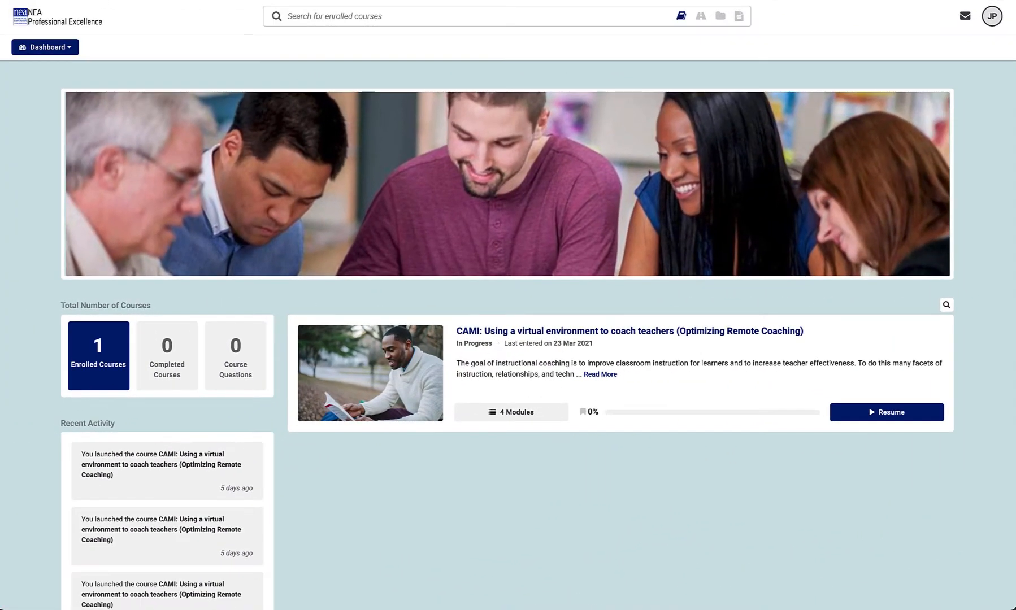
mouse_move(524, 487)
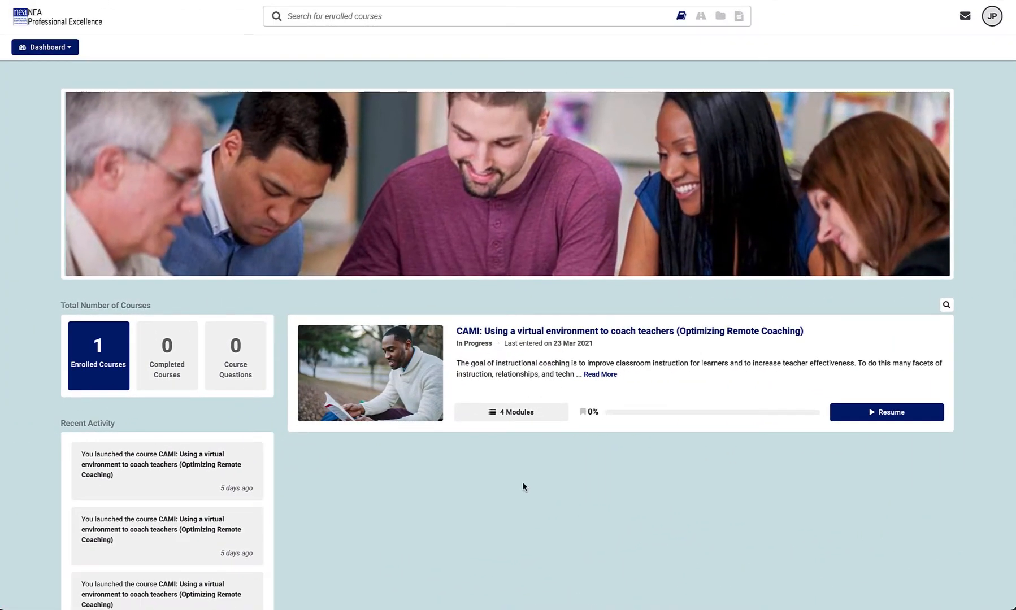
Go from the dashboard to the CAMI course's discussion forum listing its GROWTH Conversation Reflection posts
click(44, 47)
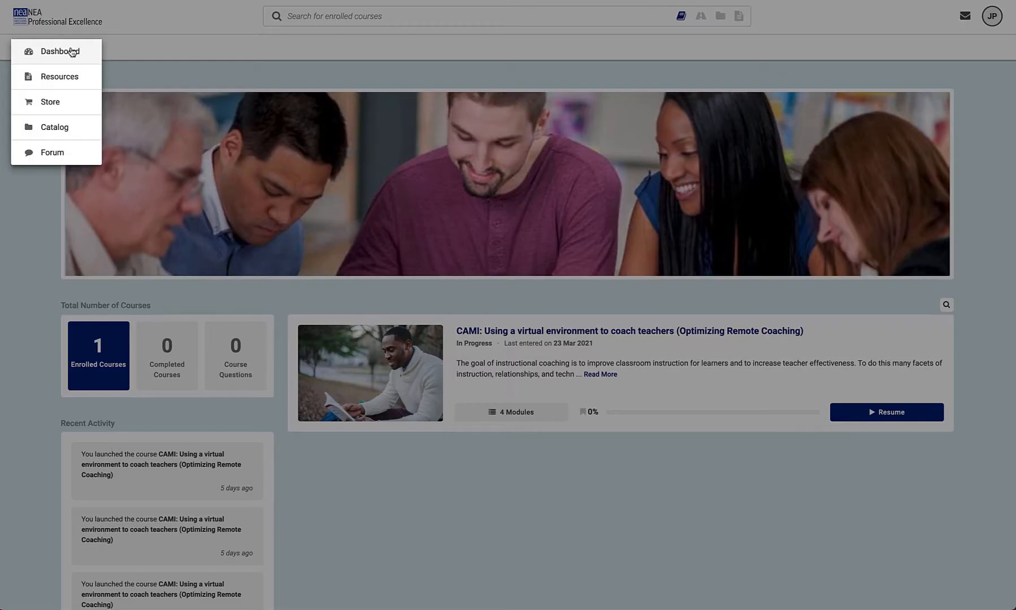
mouse_move(59, 77)
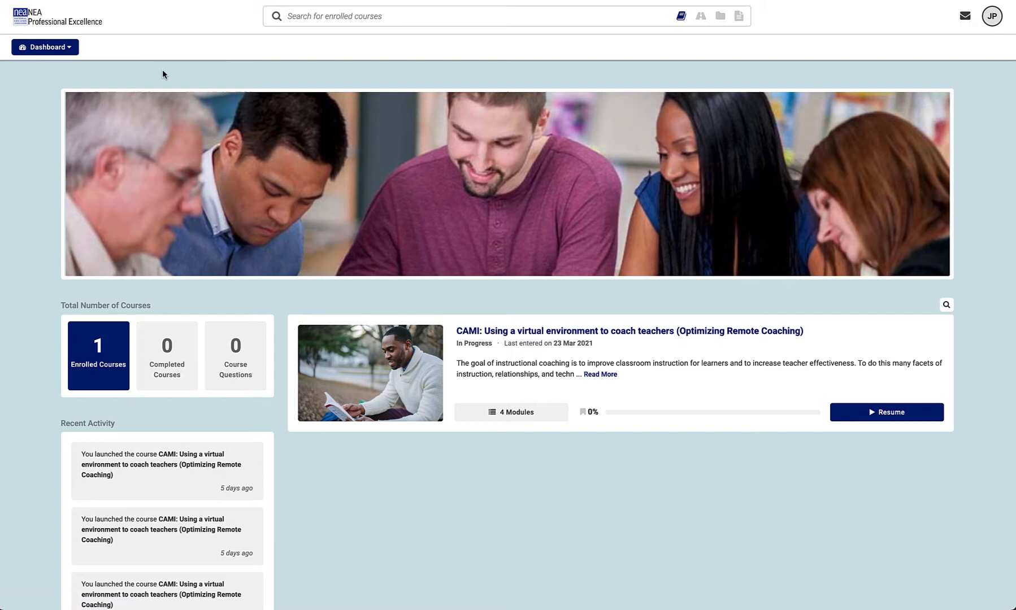
mouse_move(601, 331)
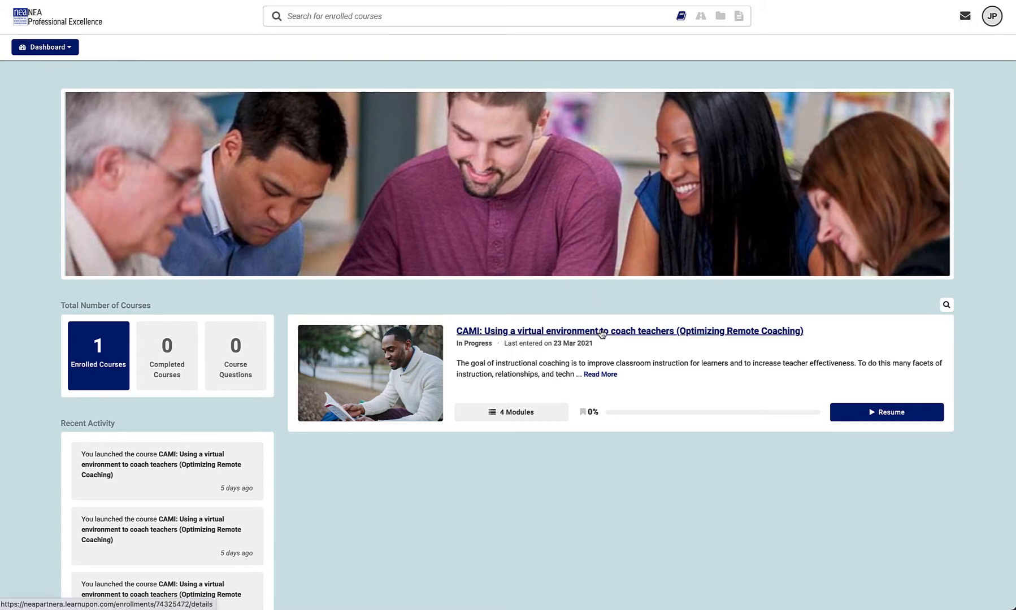
click(619, 330)
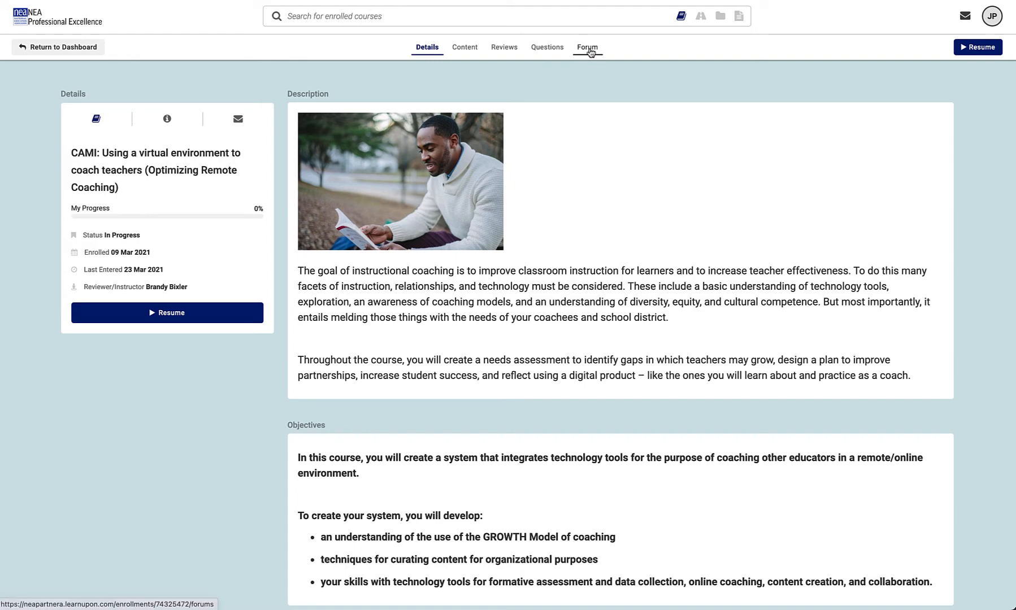
click(586, 46)
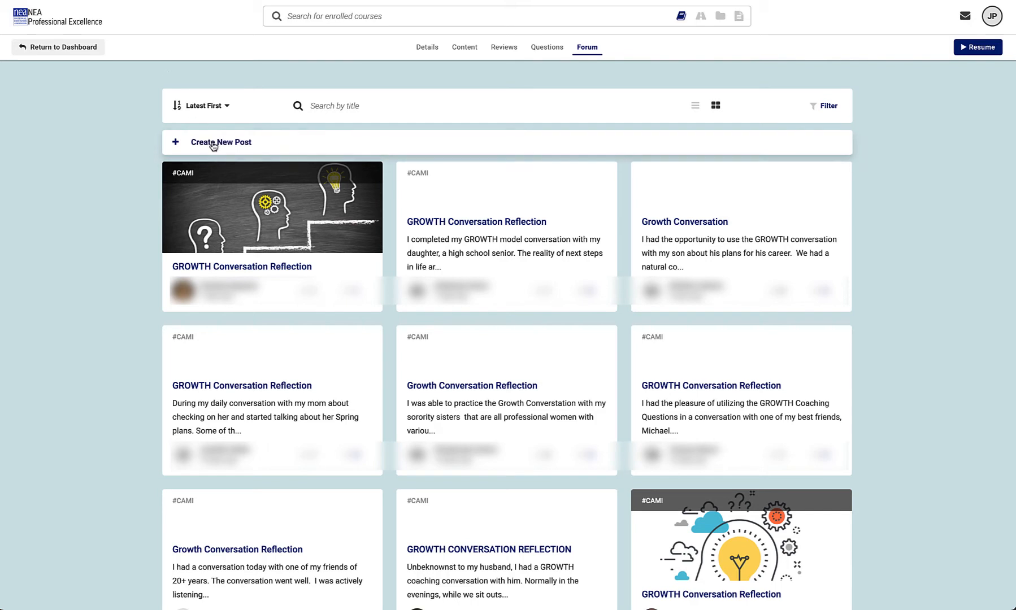
Start a new forum post linked to the CAMI course and focus the Post Title field
click(221, 142)
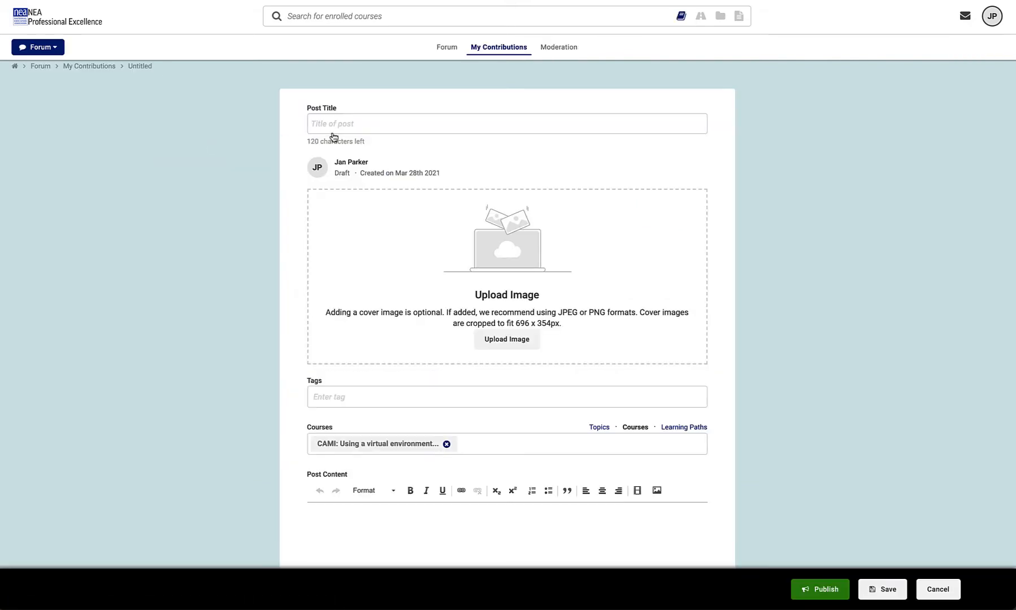
click(507, 123)
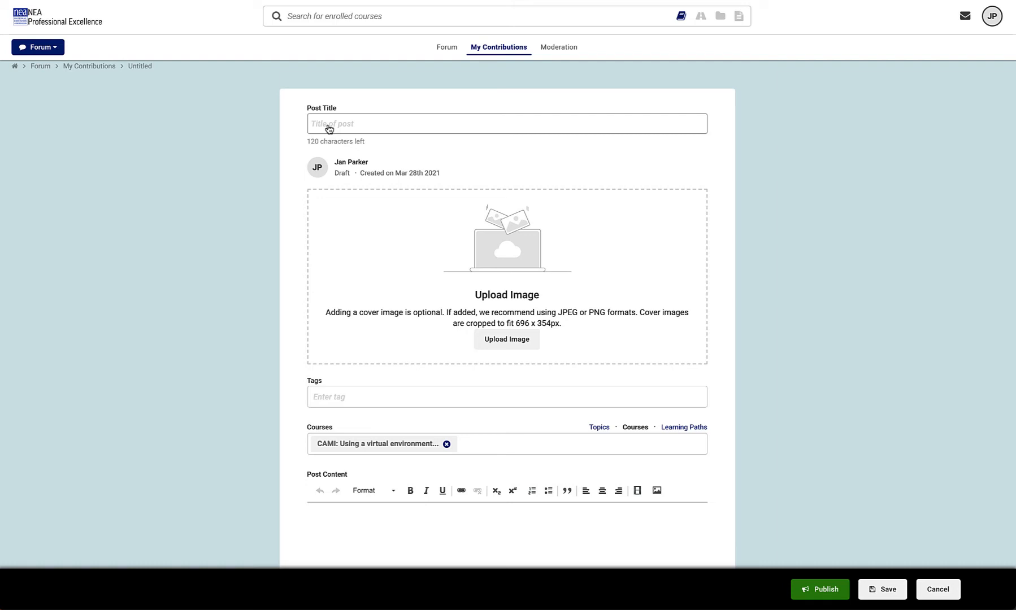
click(507, 123)
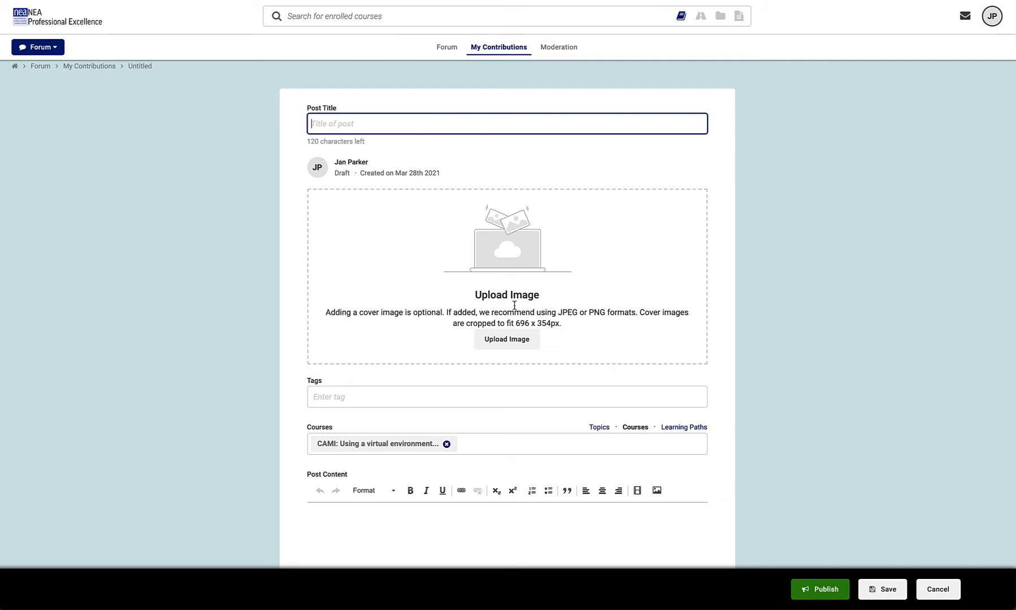
mouse_move(374, 364)
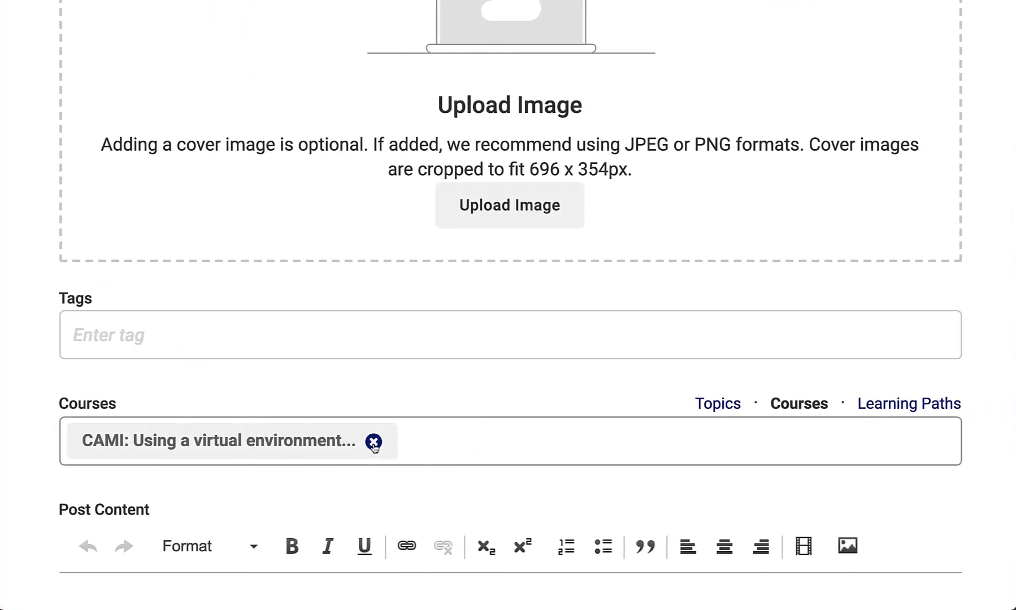
Remove the CAMI course chip and re-attach 'CAMI: Using a virtual environment...' from the Courses list
click(373, 442)
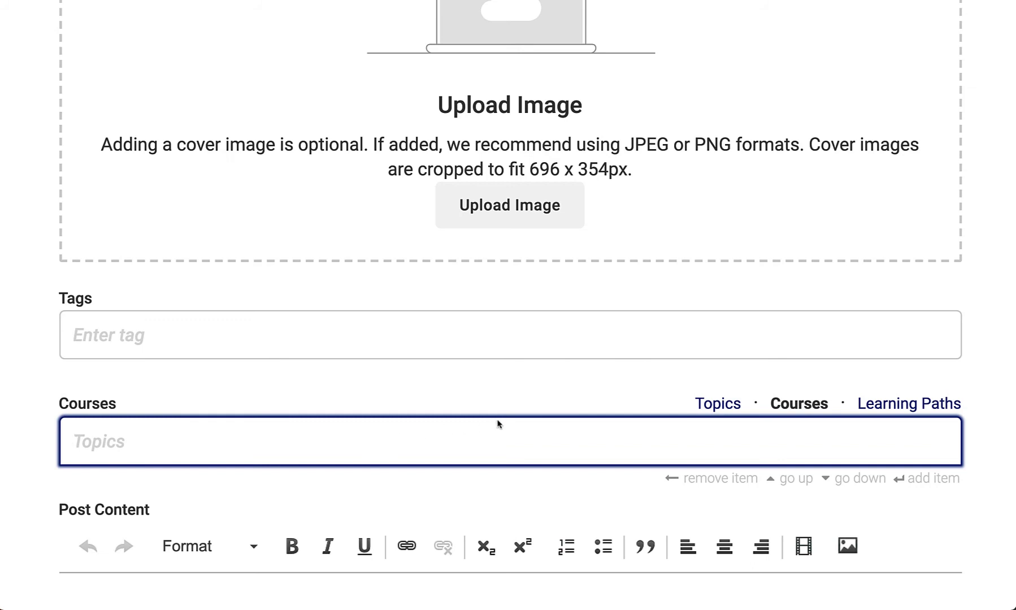
mouse_move(797, 403)
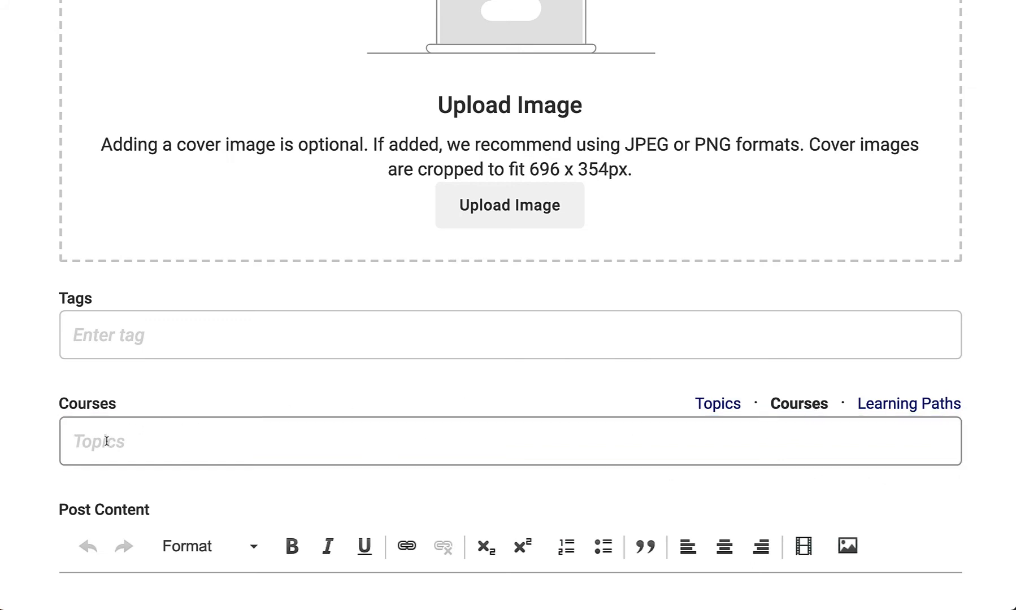
click(510, 441)
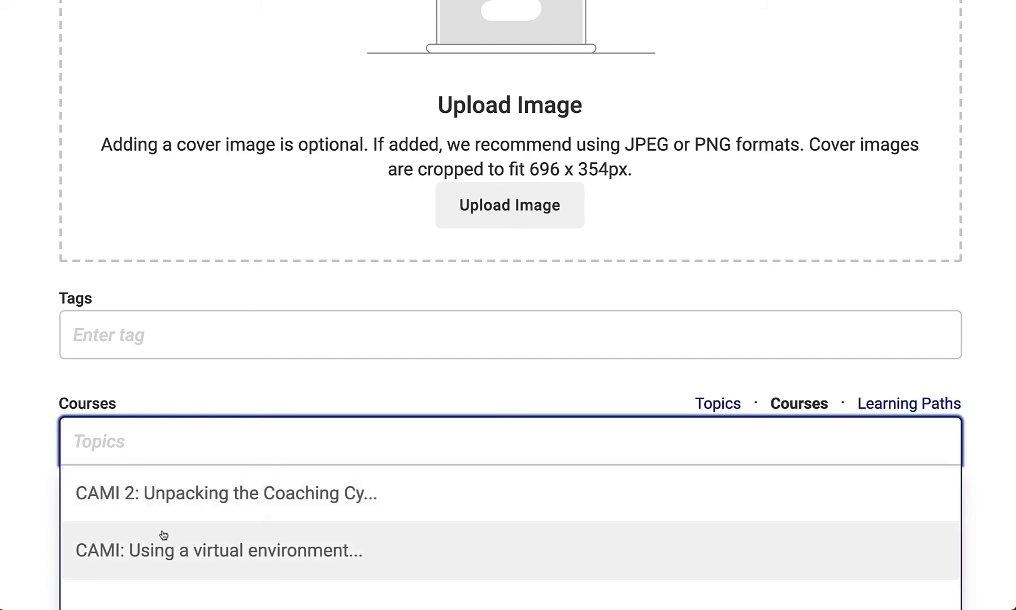
click(218, 551)
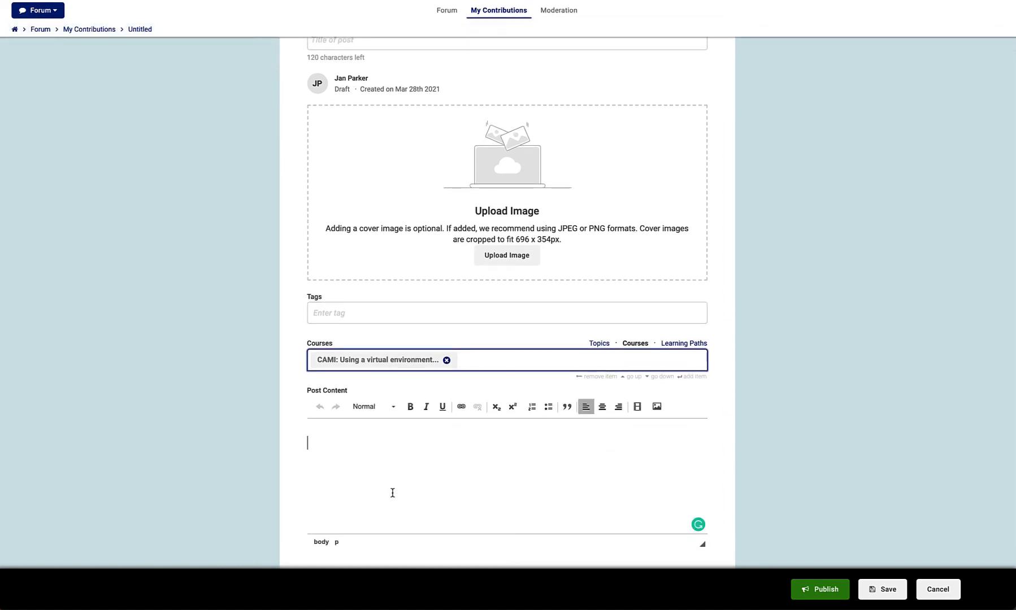
click(410, 407)
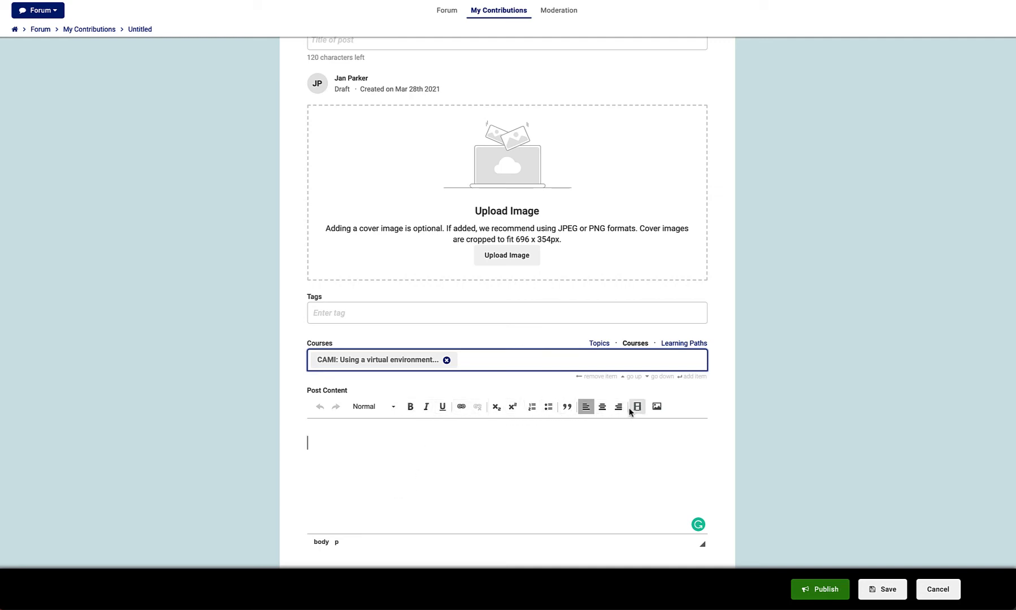
mouse_move(580, 452)
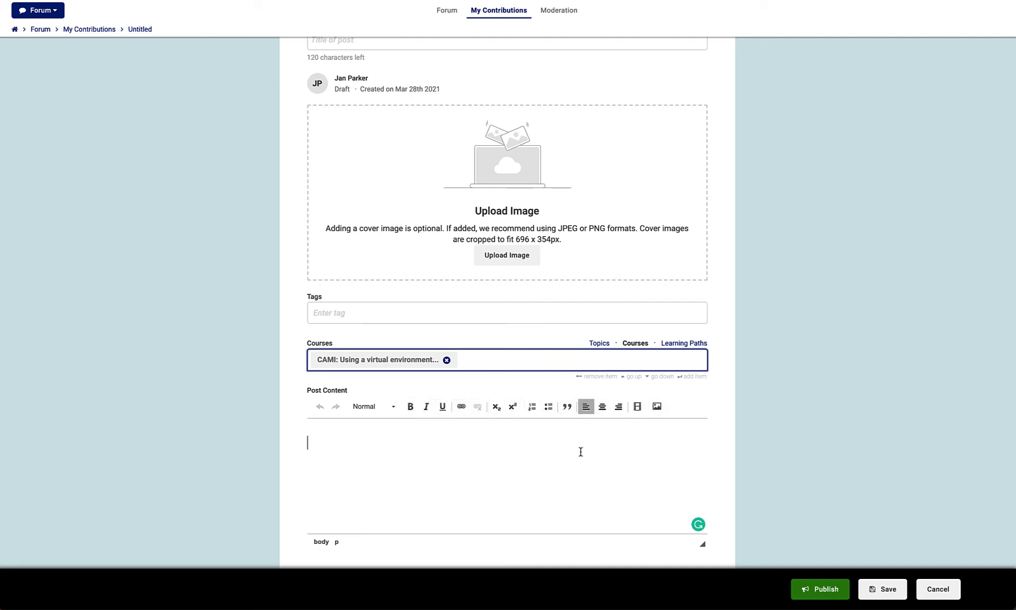